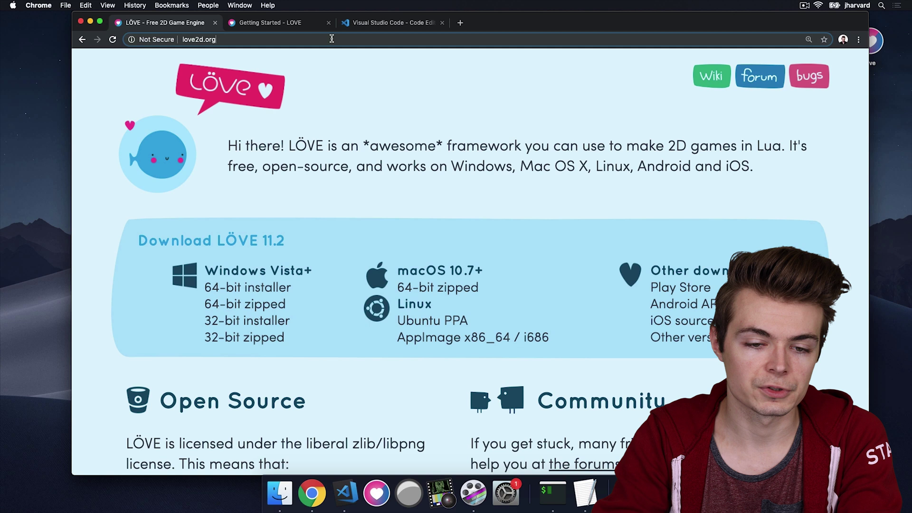
# Step: From love2d.org go to the LÖVE wiki Main Page and view its Hello World love.draw example
pyautogui.click(200, 39)
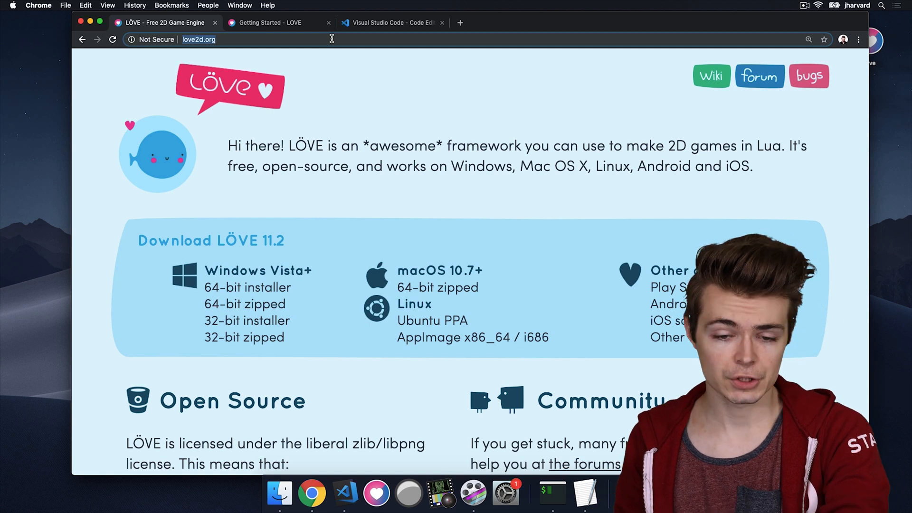
pyautogui.moveTo(396, 231)
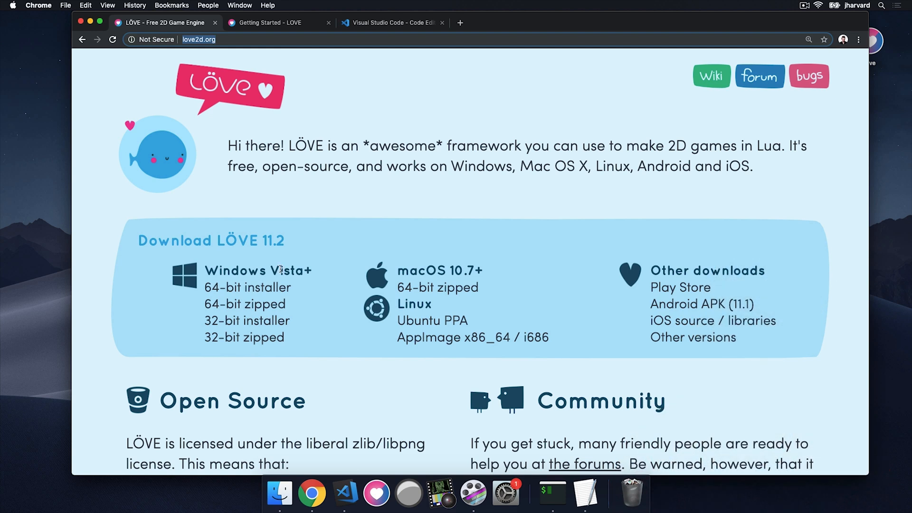
pyautogui.moveTo(658, 296)
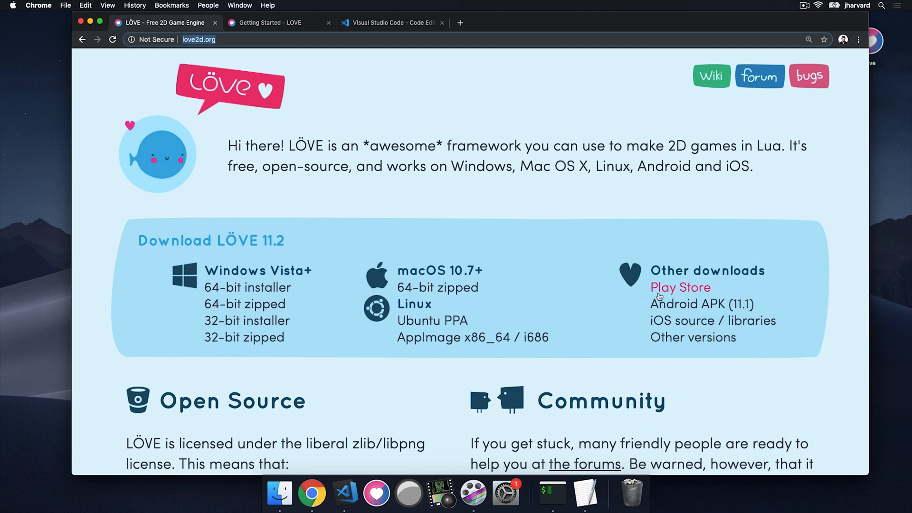
pyautogui.moveTo(633, 329)
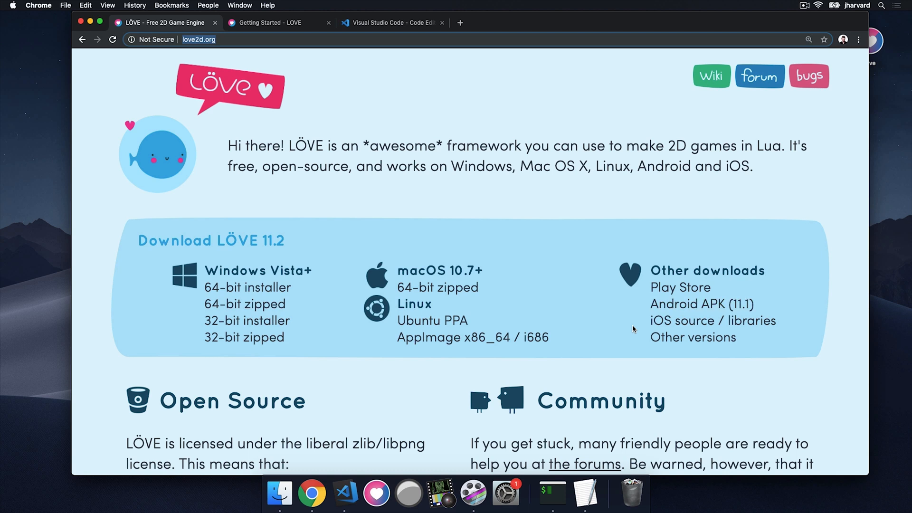
pyautogui.moveTo(546, 304)
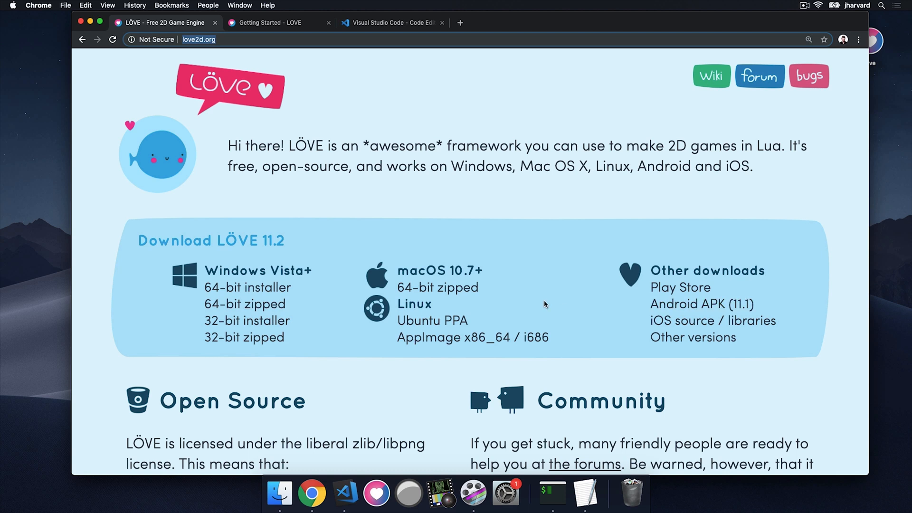
pyautogui.moveTo(714, 90)
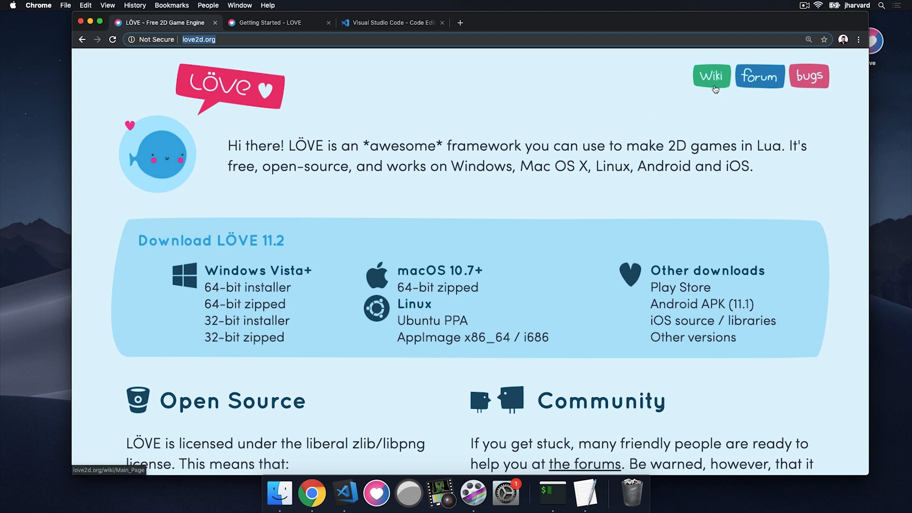
pyautogui.click(711, 76)
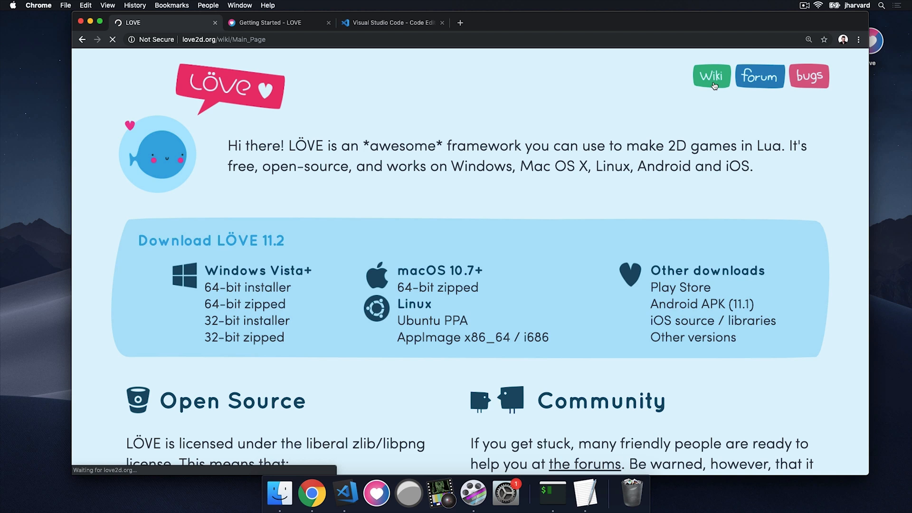
pyautogui.click(712, 76)
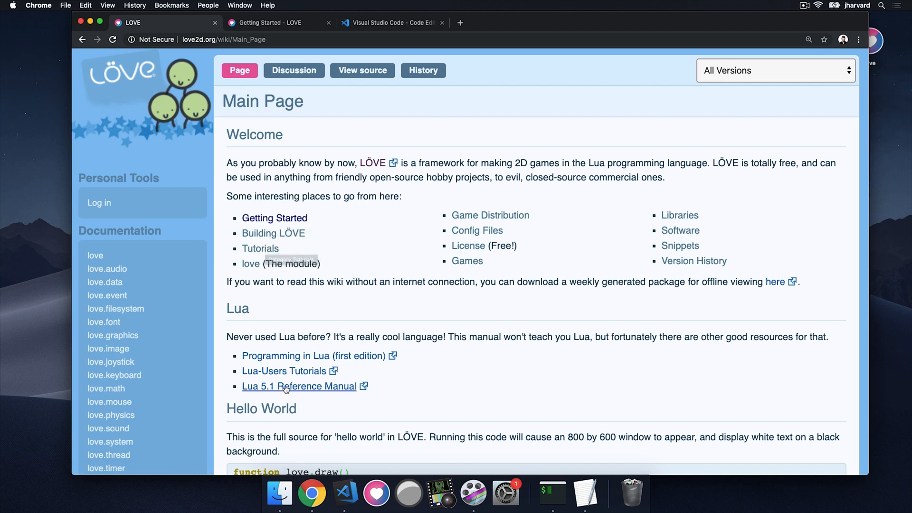
pyautogui.scroll(-3)
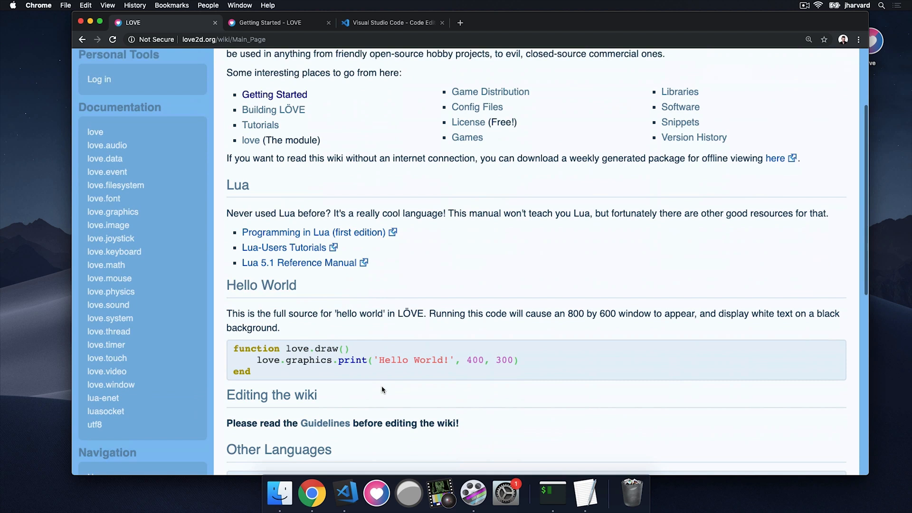
pyautogui.scroll(-3)
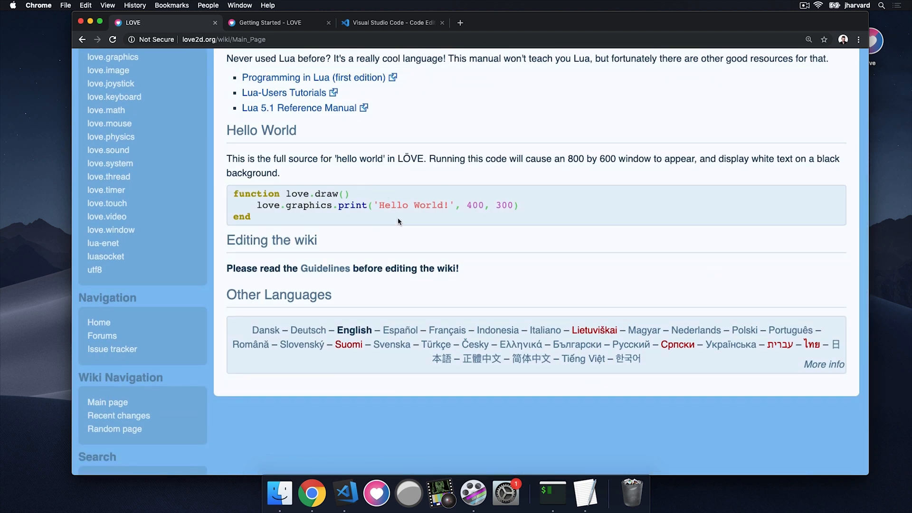
pyautogui.scroll(3)
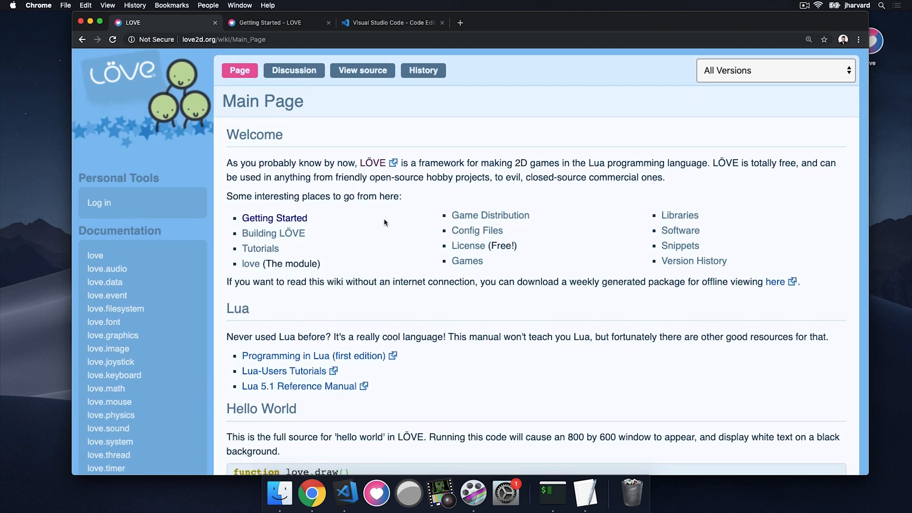
pyautogui.scroll(-3)
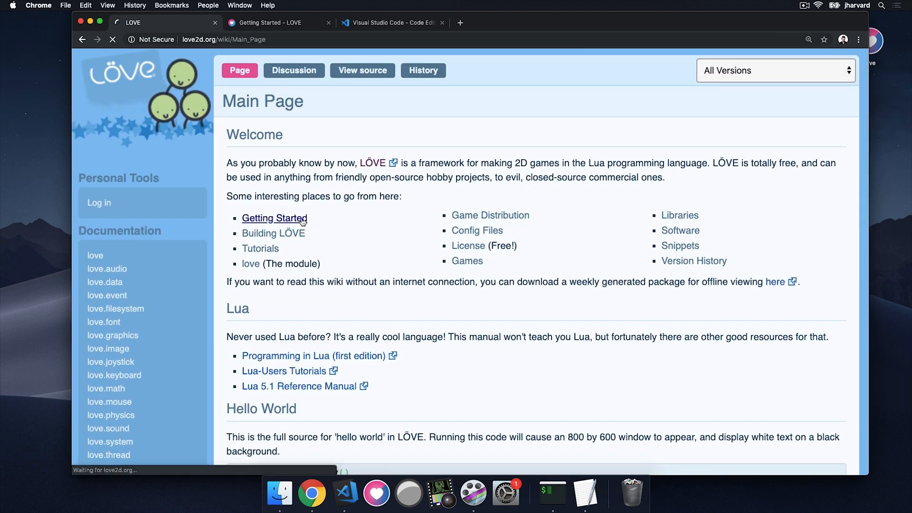
# Step: Go to the Getting Started wiki page and reach its Running Games section
pyautogui.click(273, 218)
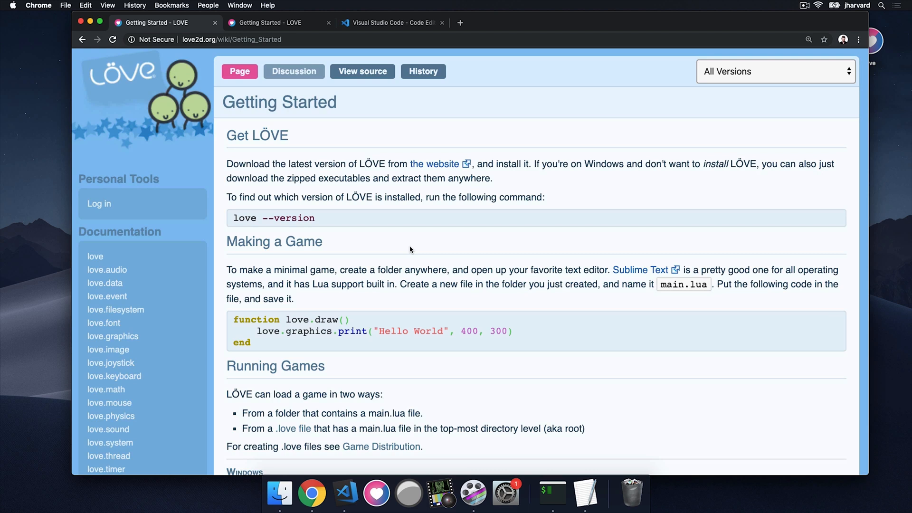
pyautogui.scroll(-3)
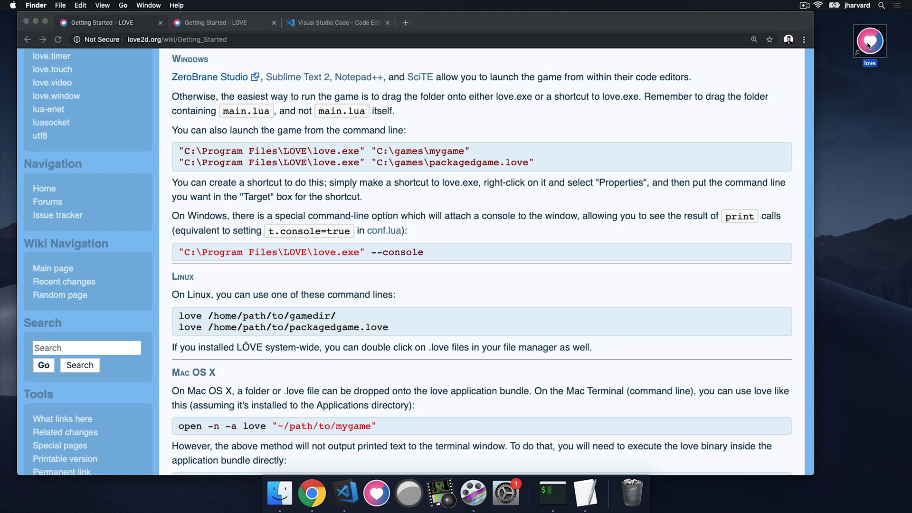
pyautogui.moveTo(892, 119)
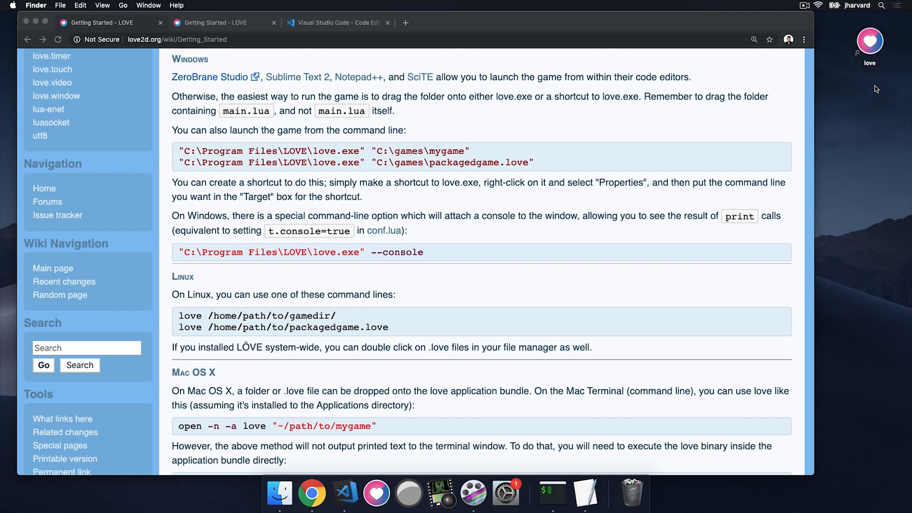
pyautogui.moveTo(345, 503)
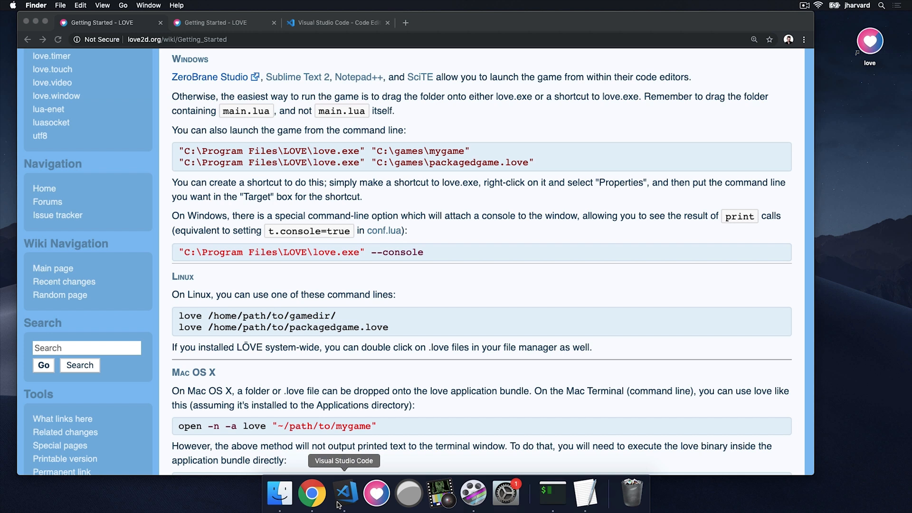
pyautogui.moveTo(465, 113)
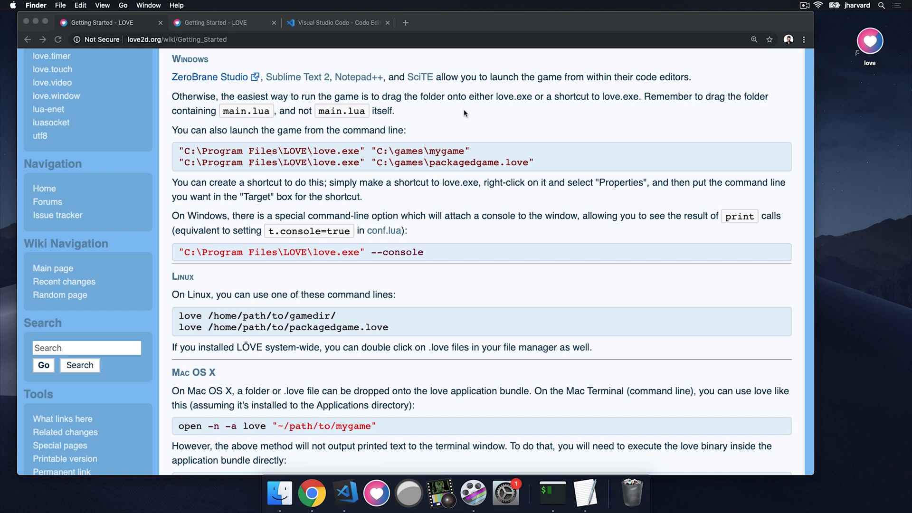
# Step: Switch Chrome to the Visual Studio Code website tab
pyautogui.click(328, 23)
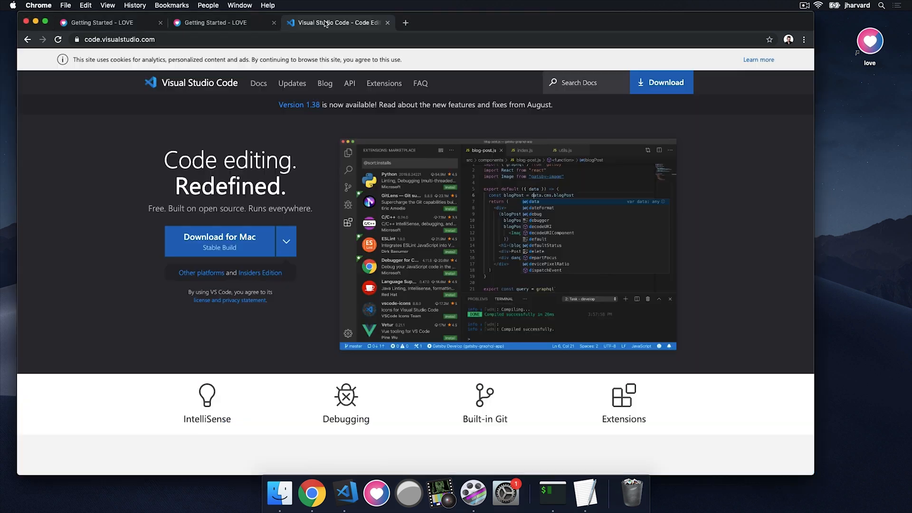
pyautogui.moveTo(325, 23)
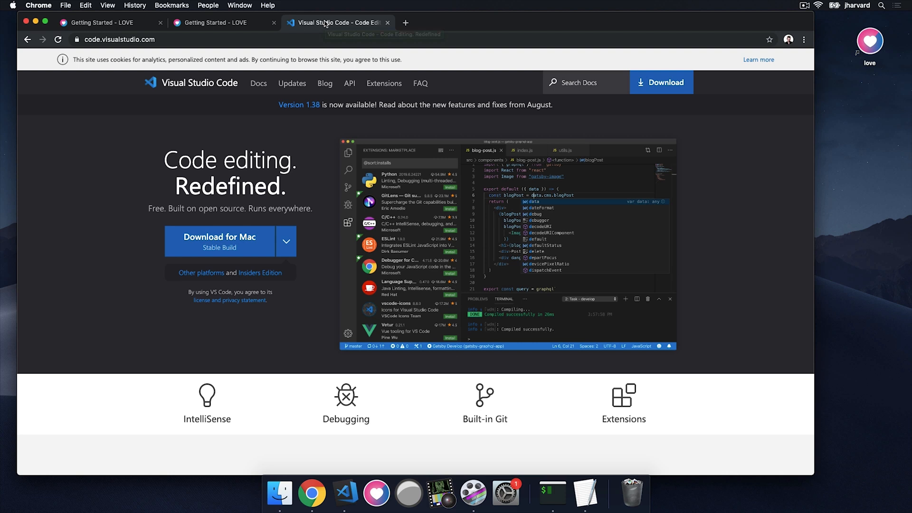
pyautogui.moveTo(345, 500)
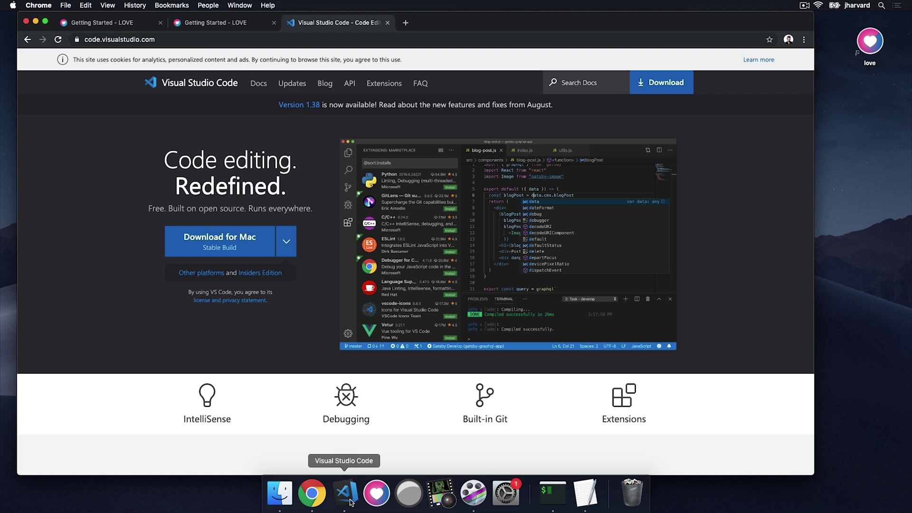
pyautogui.moveTo(332, 500)
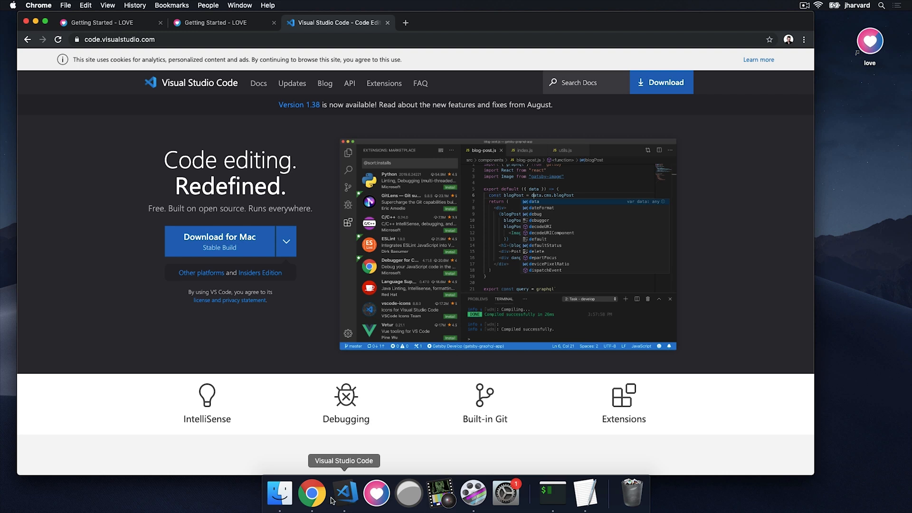
pyautogui.moveTo(342, 499)
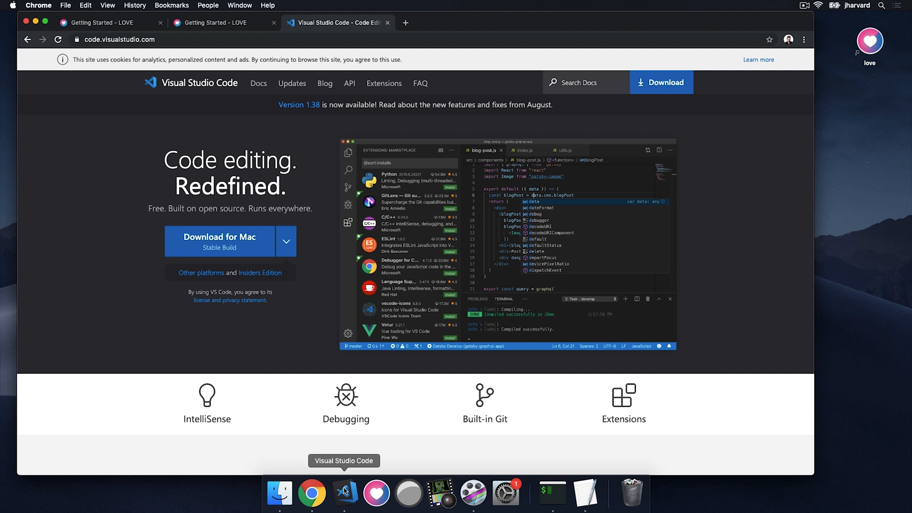
# Step: Launch VS Code, move its Welcome window aside, and browse Finder's home folder toward the test folder
pyautogui.click(346, 493)
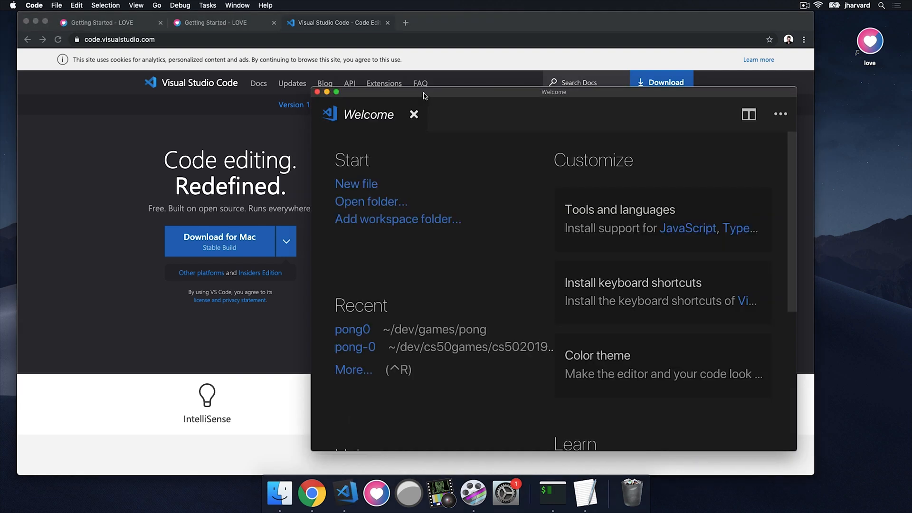
pyautogui.moveTo(554, 92); pyautogui.dragTo(440, 54)
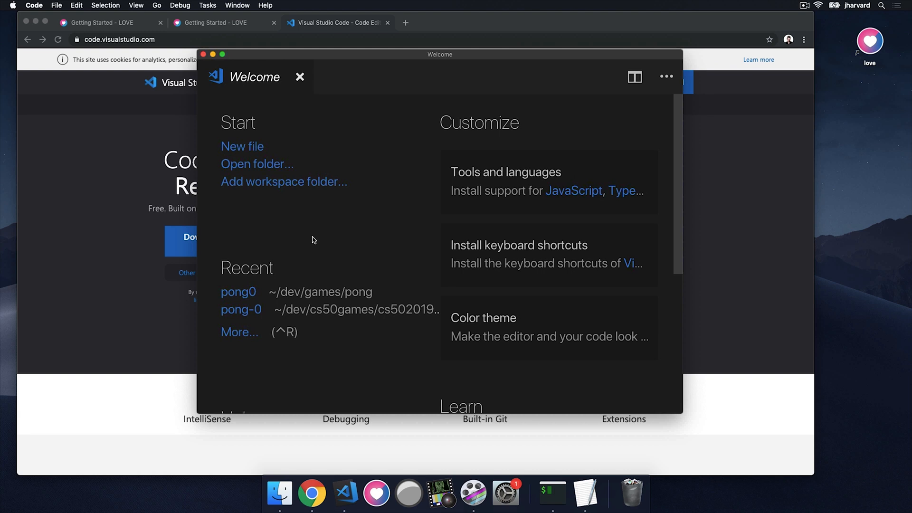
pyautogui.moveTo(281, 494)
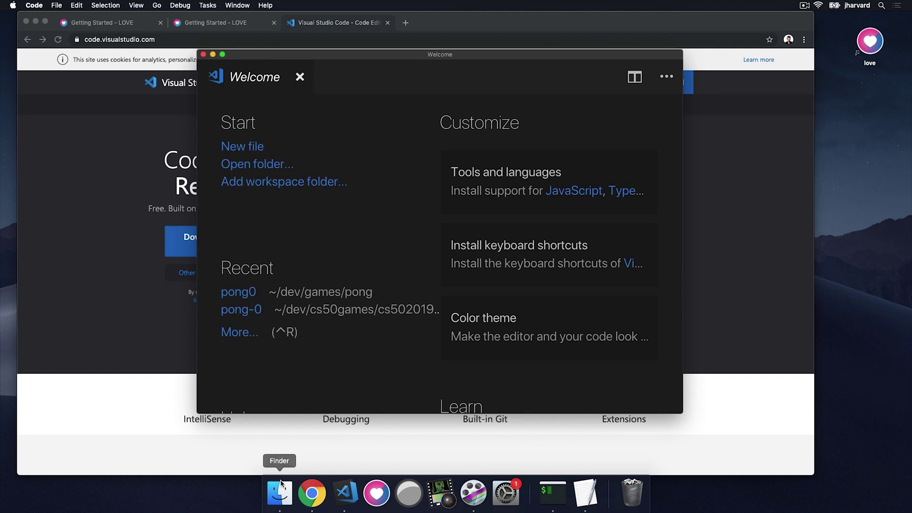
pyautogui.click(280, 494)
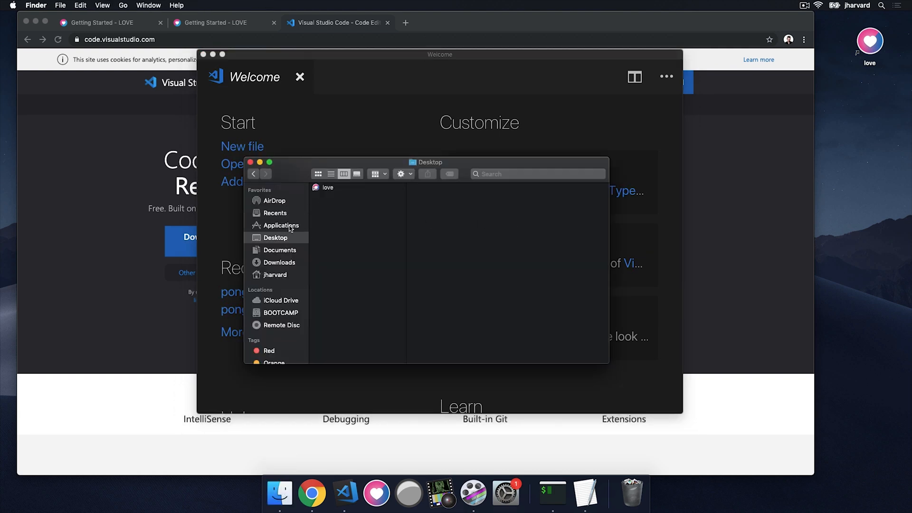
pyautogui.click(275, 274)
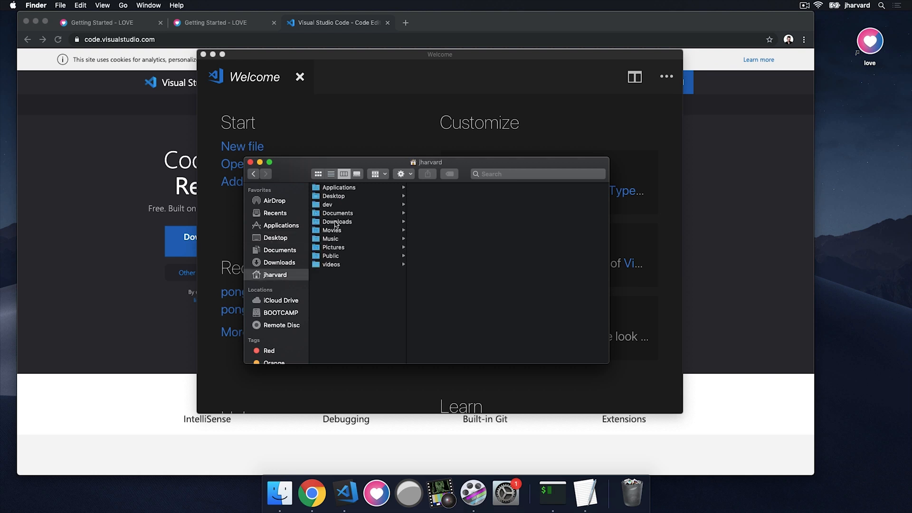
pyautogui.click(326, 204)
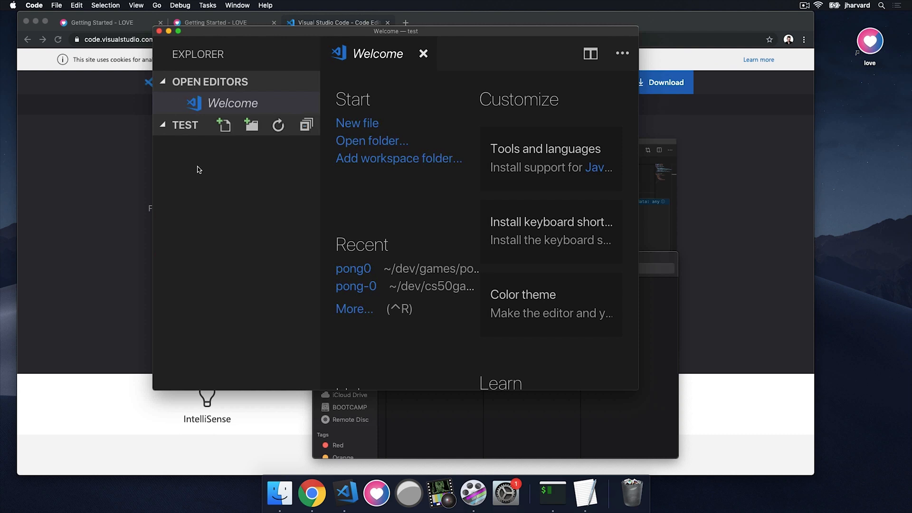
# Step: Create a new file named main.lua in the test folder
pyautogui.click(223, 125)
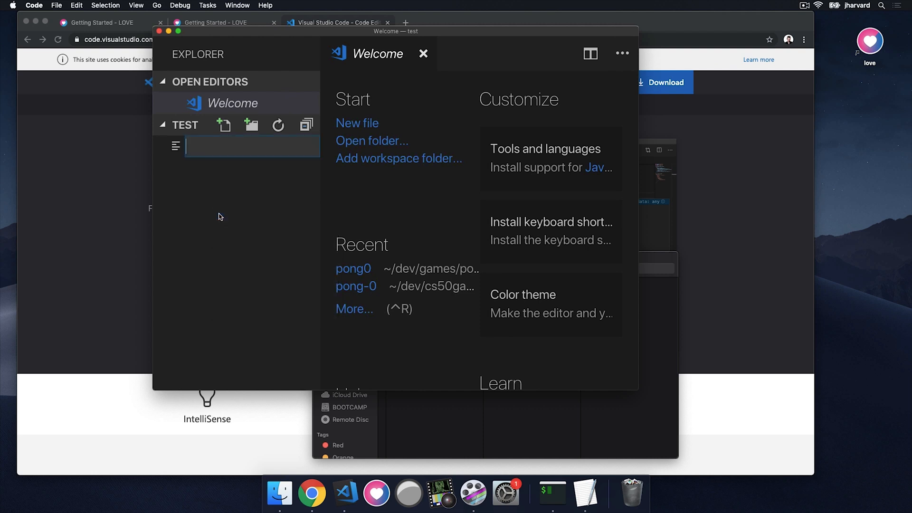
pyautogui.write('main.lua')
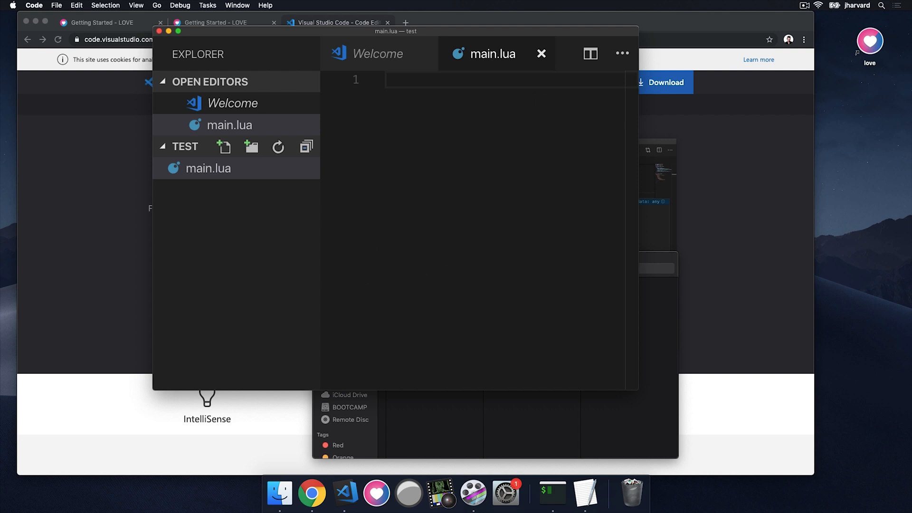
pyautogui.write('k')
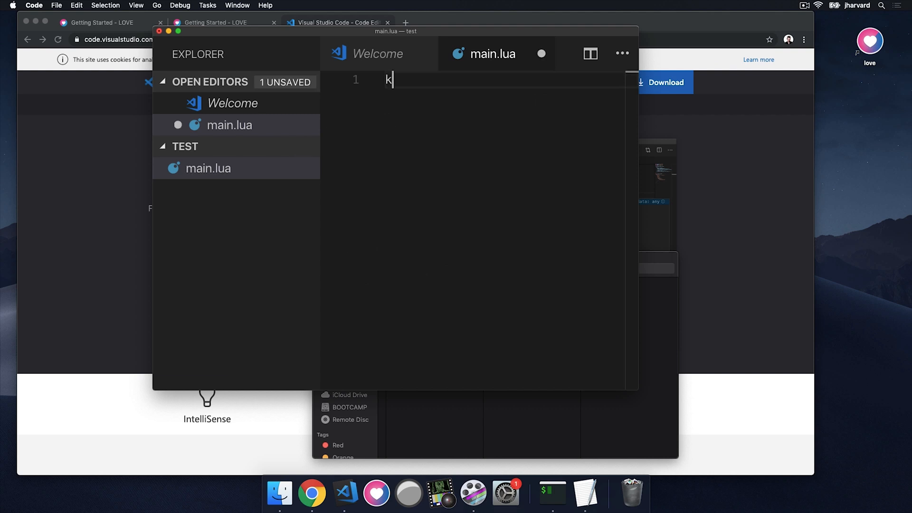
pyautogui.press('Backspace')
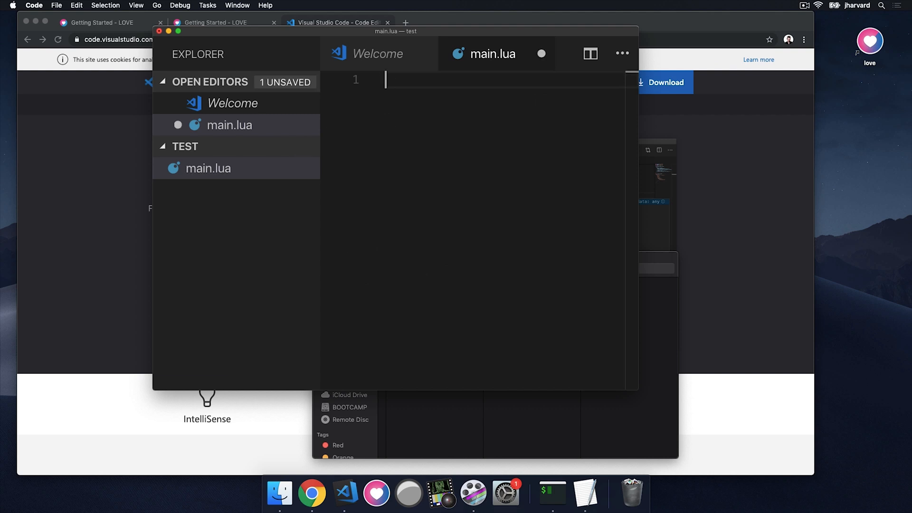
# Step: Write function love.draw() calling love.graphics.print("Hello World!") in main.lua
pyautogui.write('function love.')
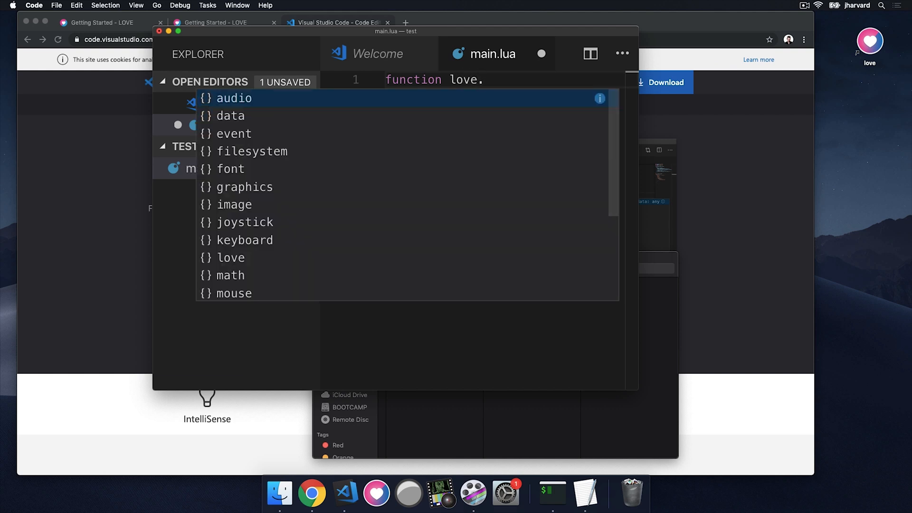
pyautogui.write('draw()')
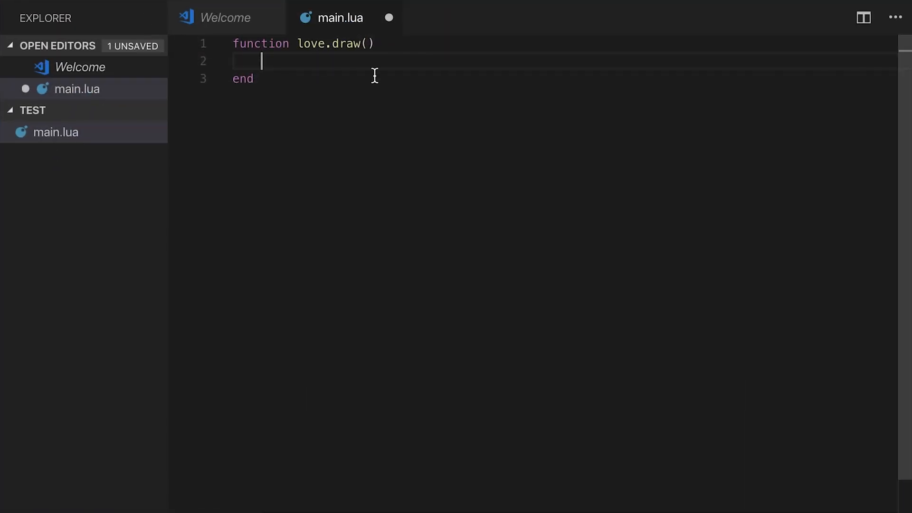
pyautogui.write('love.graphics.print("')
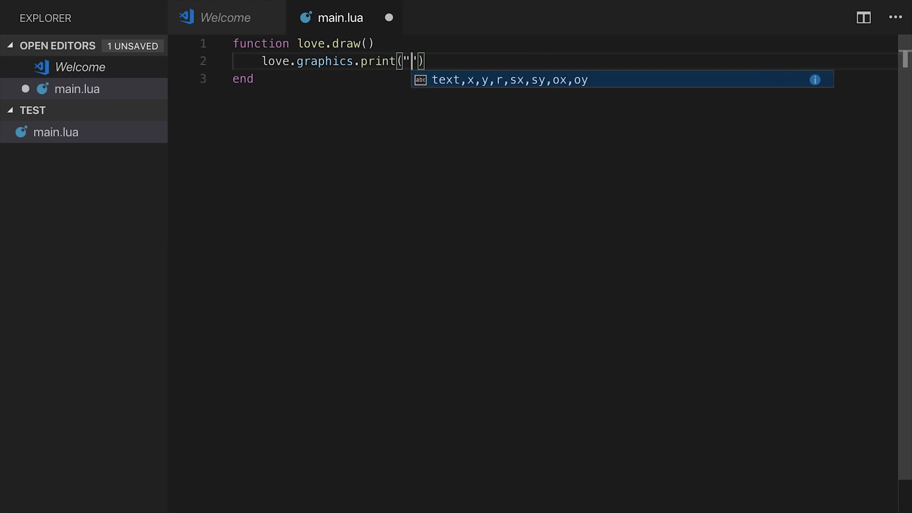
pyautogui.write('Hello W')
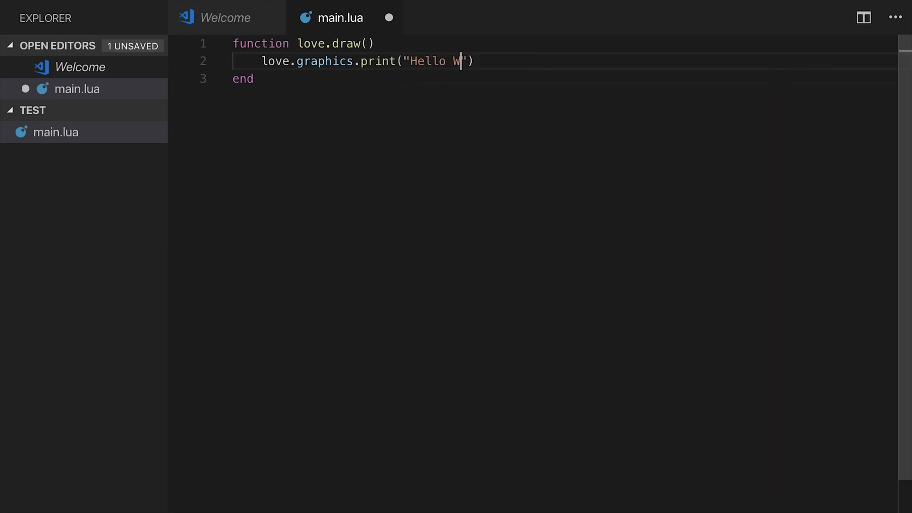
pyautogui.write('orld!')
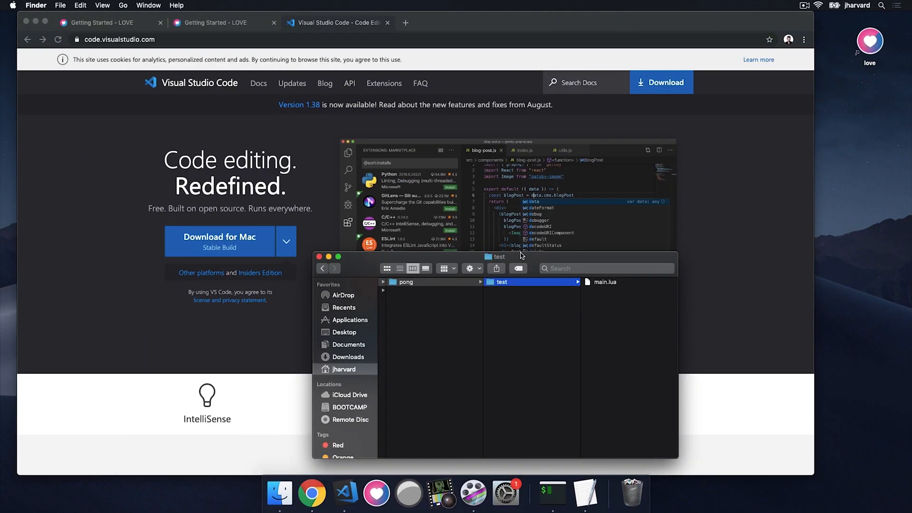
# Step: Launch the downloaded love application and acknowledge the unidentified-developer warning
pyautogui.click(502, 281)
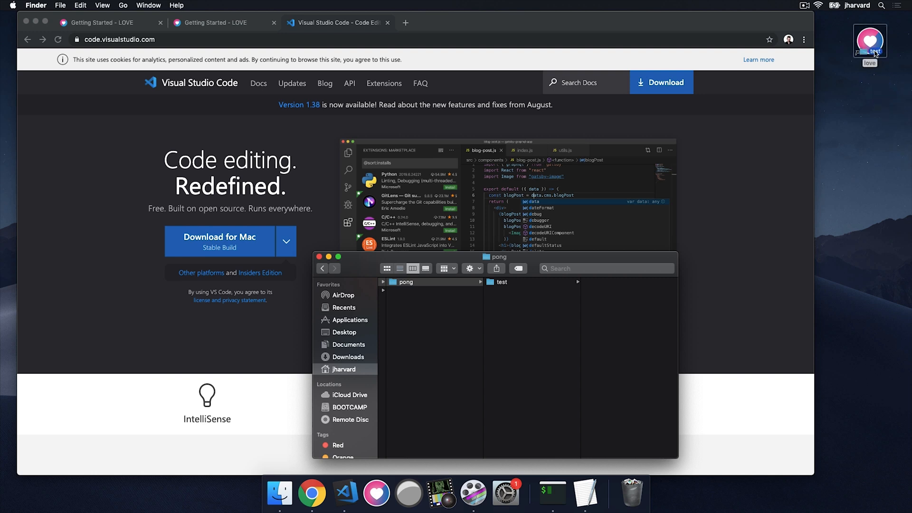
pyautogui.doubleClick(869, 43)
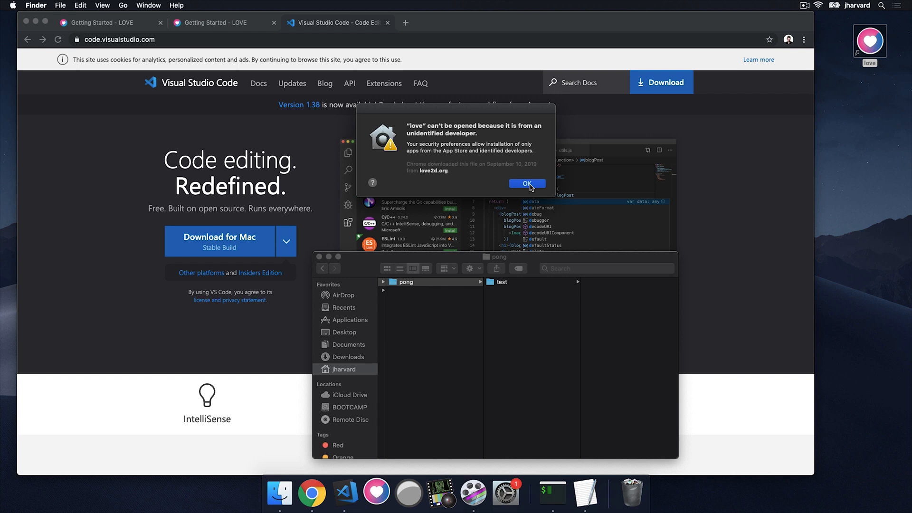
pyautogui.click(526, 183)
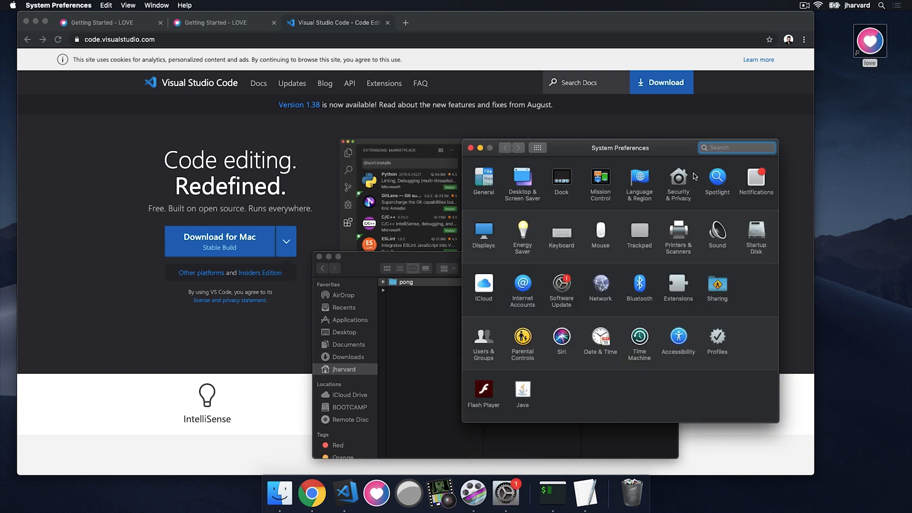
# Step: In Security & Privacy choose Open Anyway so the blocked love app is allowed to open
pyautogui.click(678, 177)
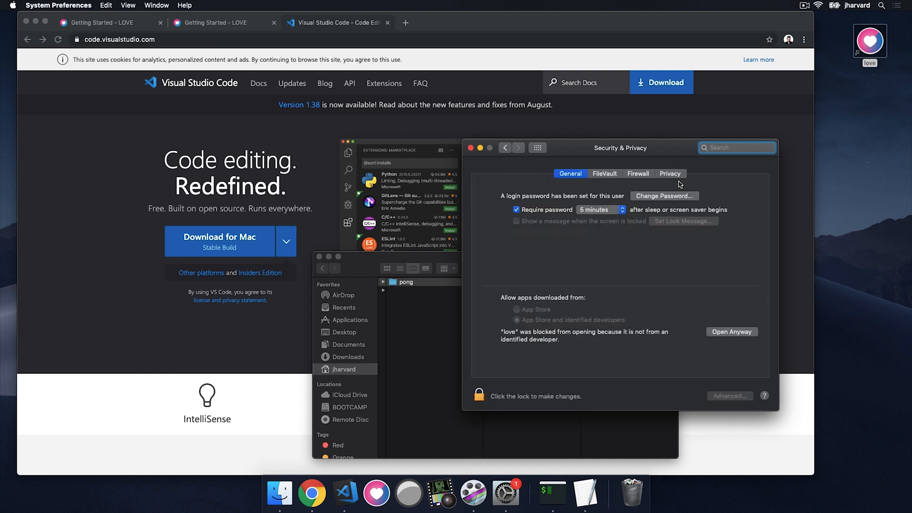
pyautogui.click(732, 331)
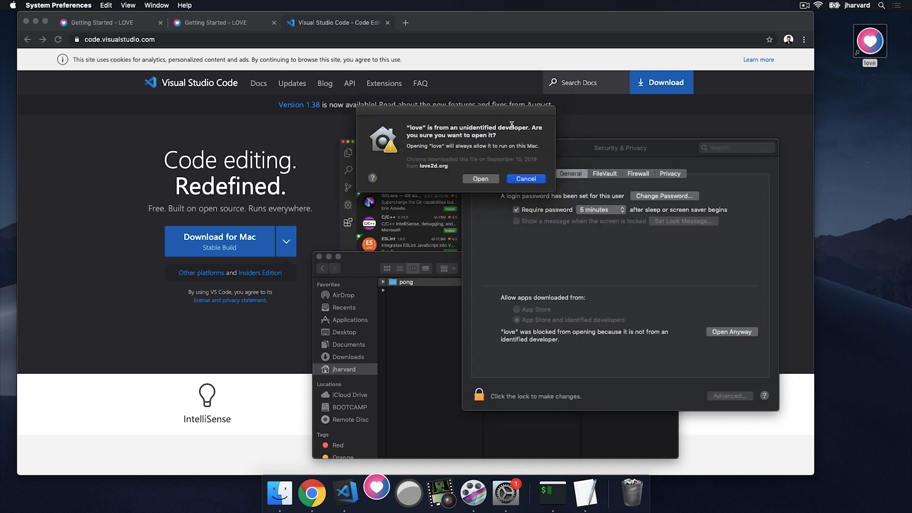
pyautogui.click(480, 178)
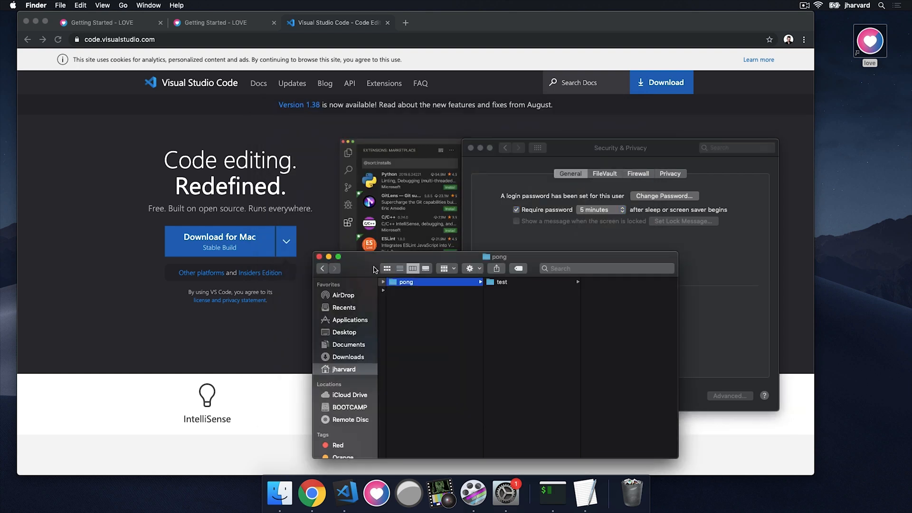
pyautogui.click(502, 281)
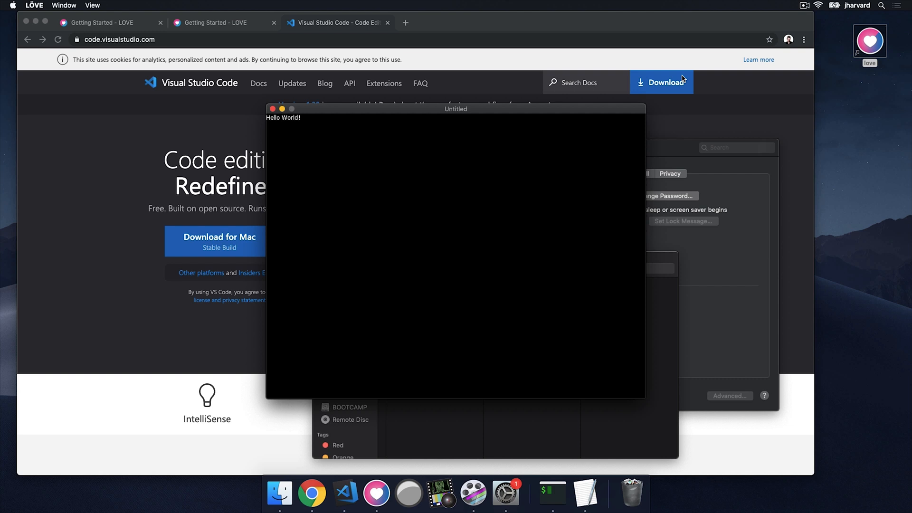
# Step: Move the LÖVE game window showing Hello World! slightly
pyautogui.moveTo(455, 108); pyautogui.dragTo(436, 107)
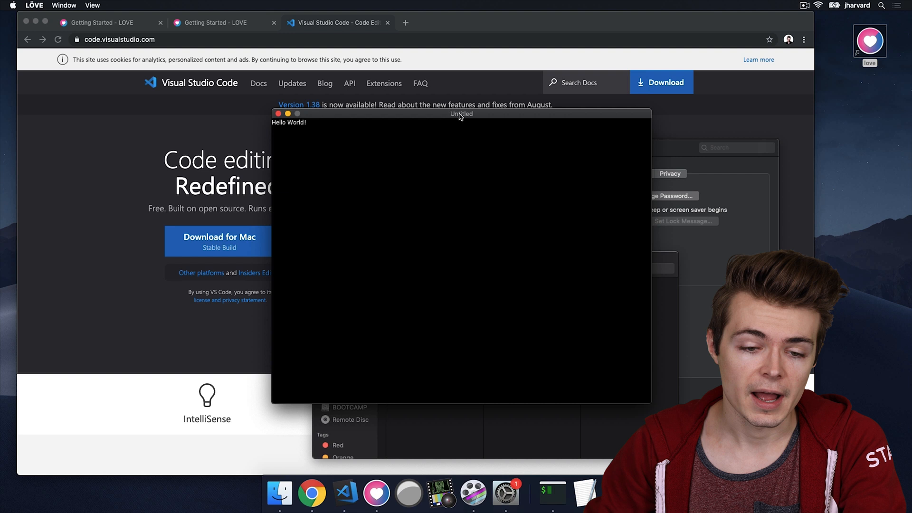
pyautogui.moveTo(311, 134)
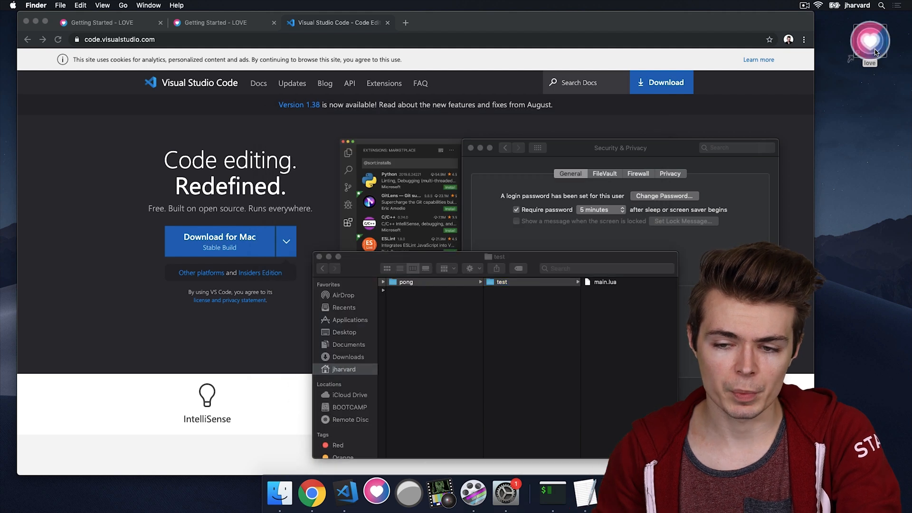
# Step: Return to Chrome's LÖVE Getting Started page at its Mac OS X instructions
pyautogui.click(376, 493)
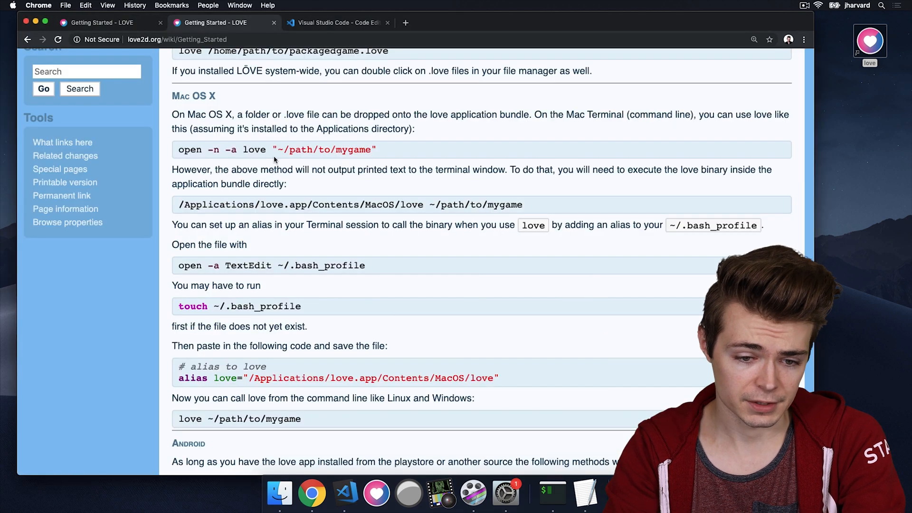
pyautogui.scroll(-3)
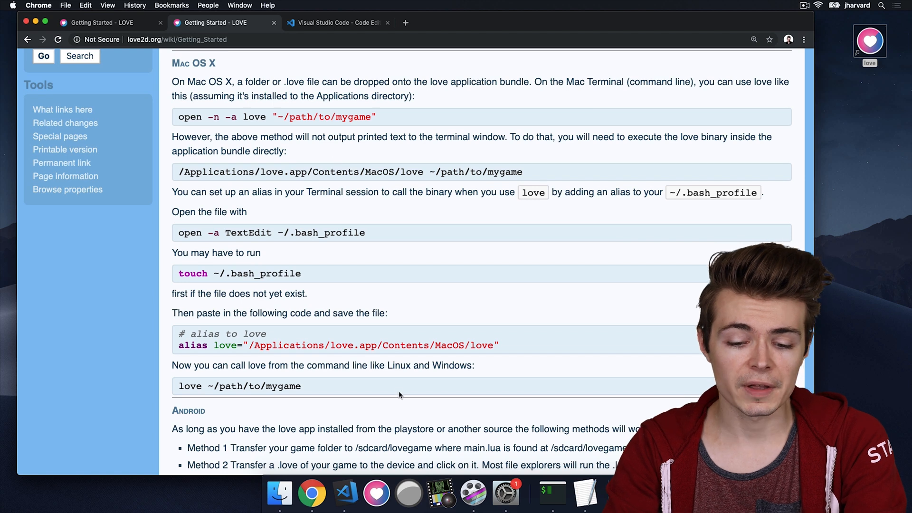
pyautogui.click(549, 492)
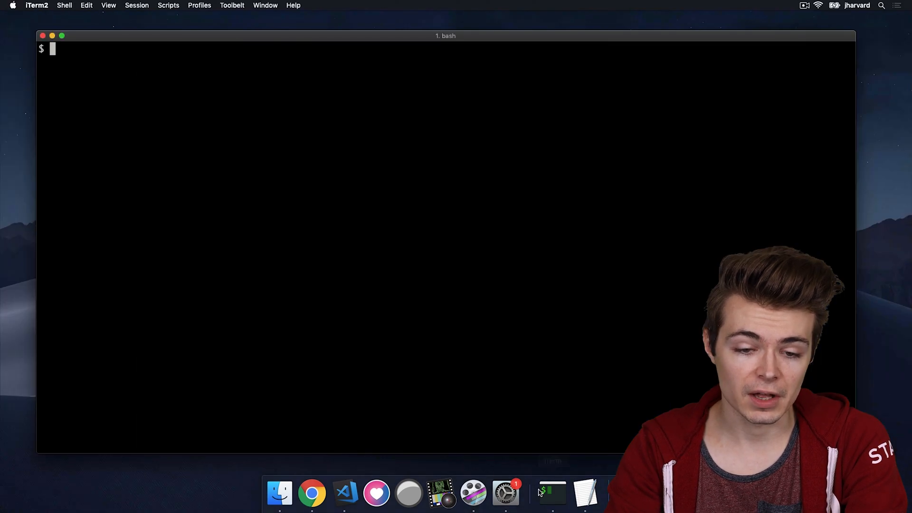
pyautogui.write('love2d.org/wiki/Getting_Started')
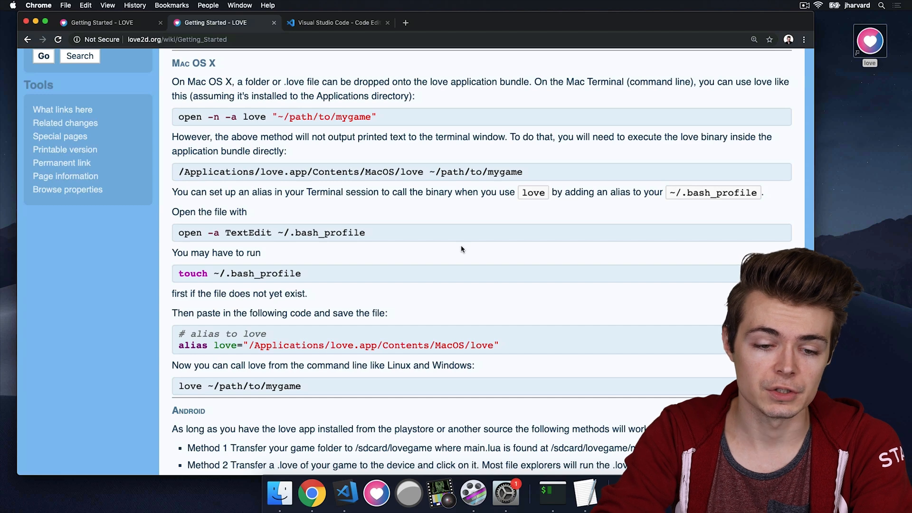
pyautogui.scroll(3)
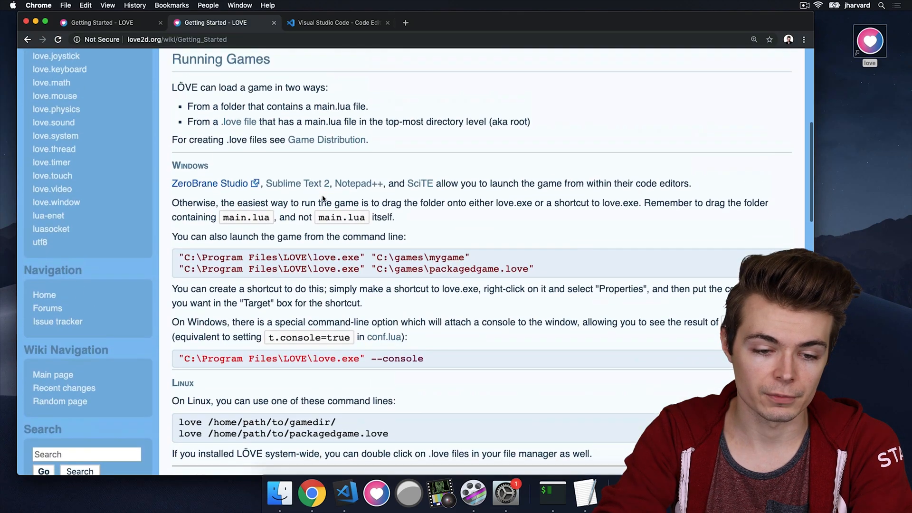
pyautogui.scroll(-3)
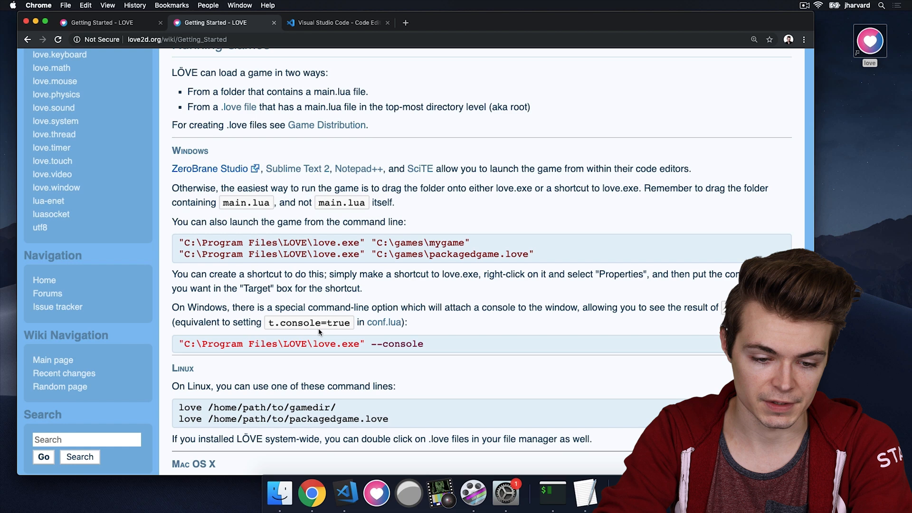
pyautogui.scroll(-3)
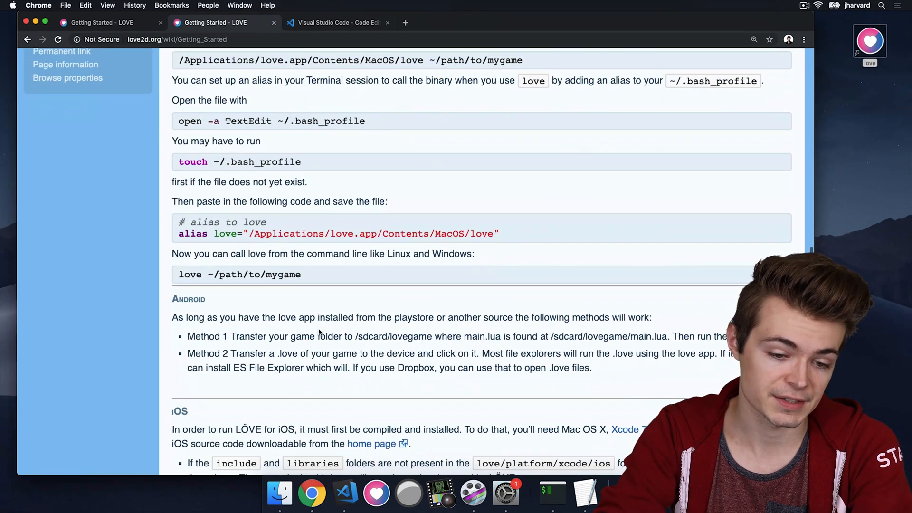
pyautogui.scroll(3)
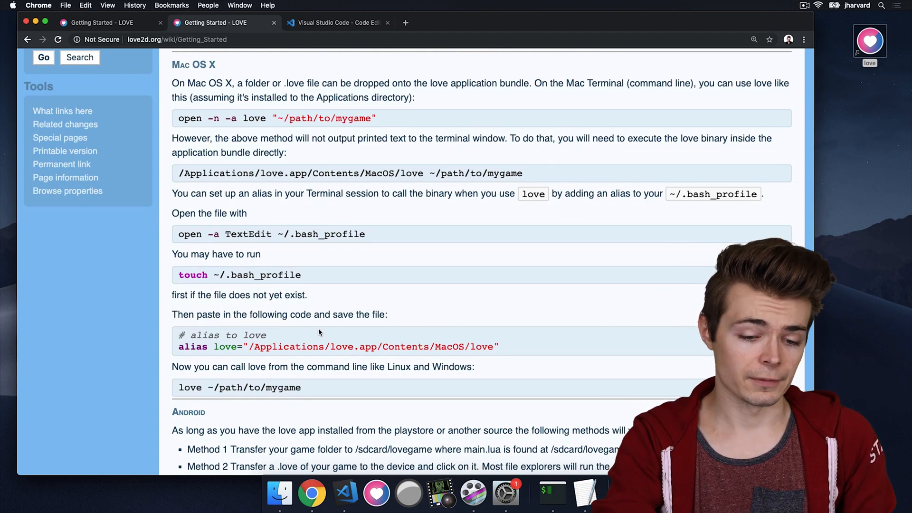
pyautogui.click(340, 494)
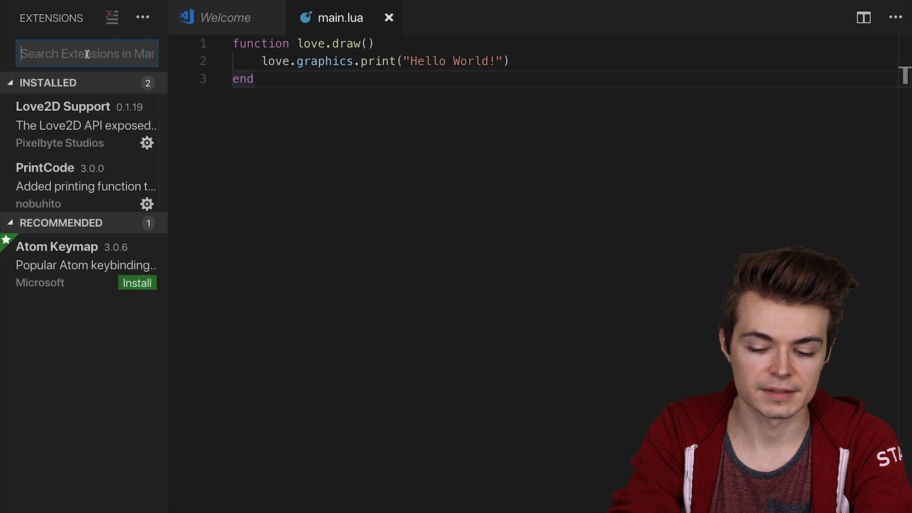
# Step: Search the VS Code extension marketplace for love2d
pyautogui.write('love2d')
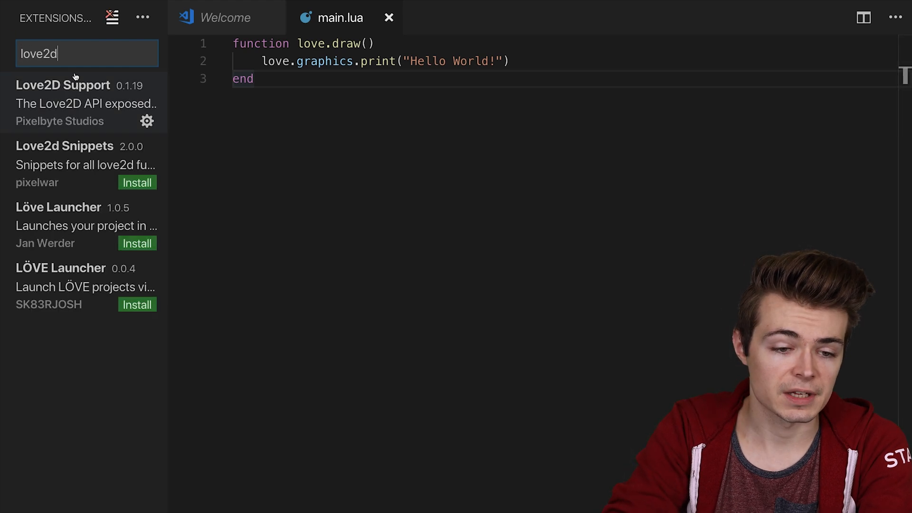
pyautogui.moveTo(64, 133)
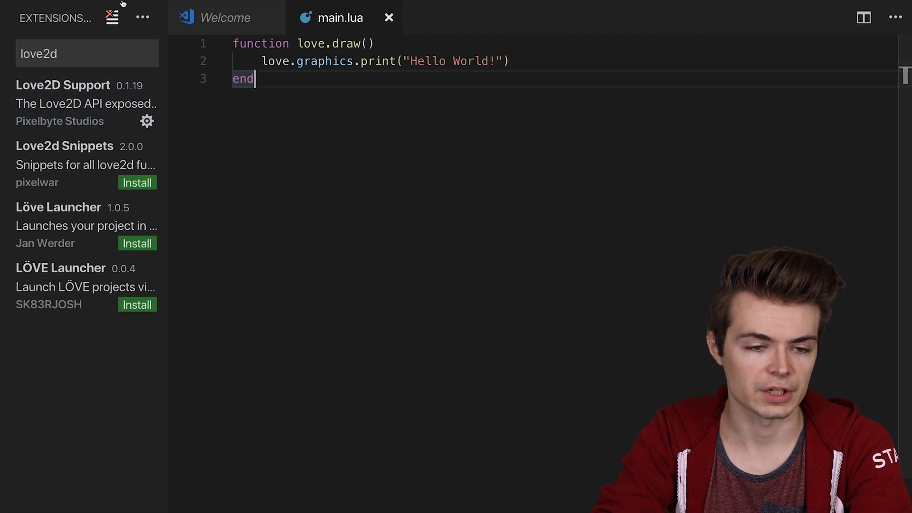
# Step: In User Settings expand Love2D config and select the pixelbyte.love2d.path executable value
pyautogui.click(30, 5)
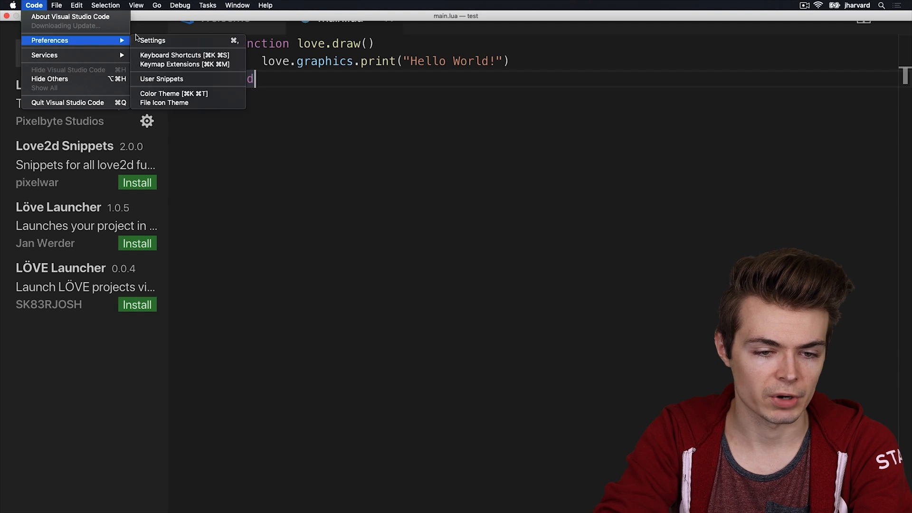
pyautogui.click(153, 40)
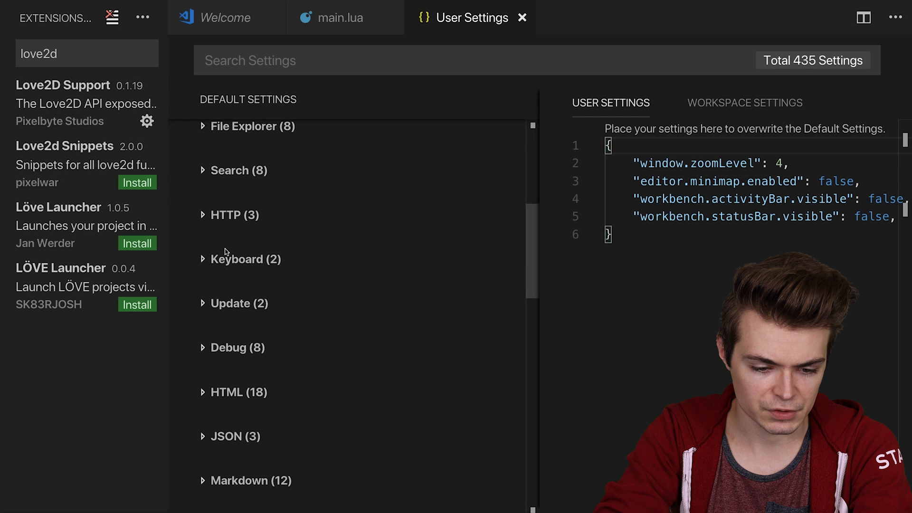
pyautogui.scroll(-3)
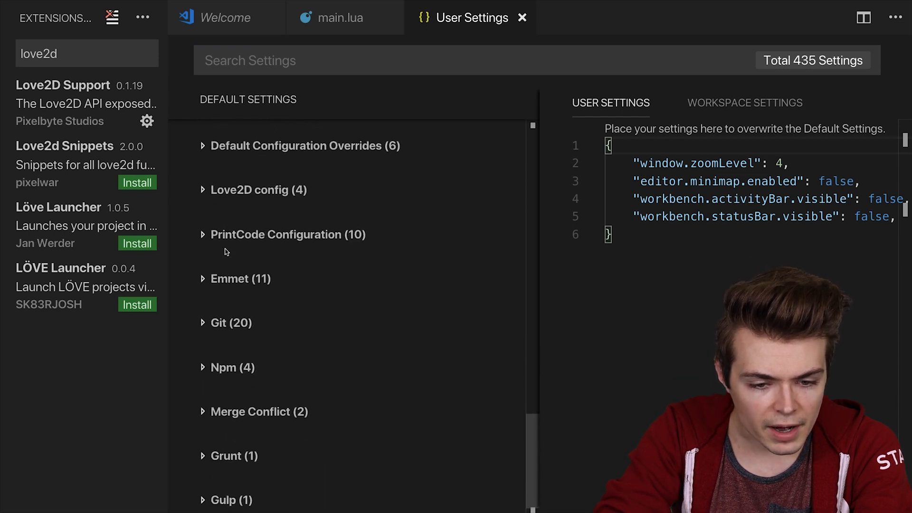
pyautogui.click(259, 190)
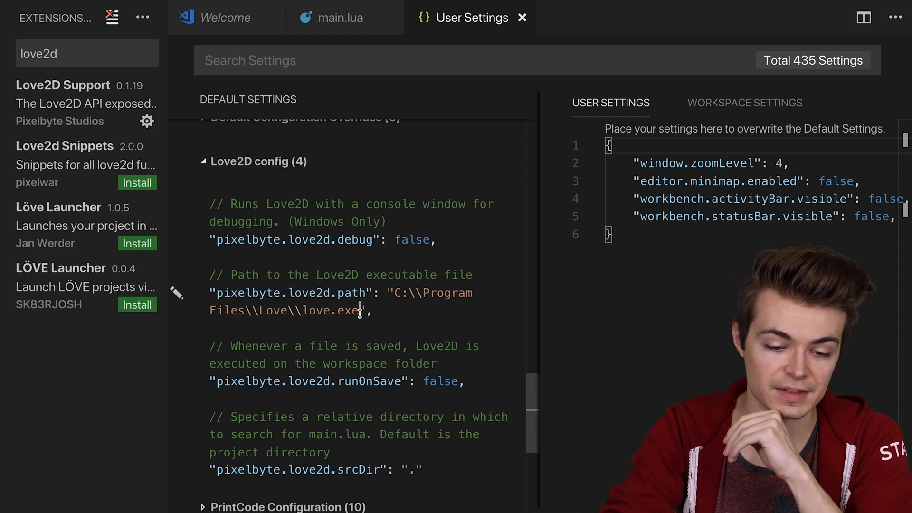
pyautogui.moveTo(397, 292); pyautogui.dragTo(359, 309)
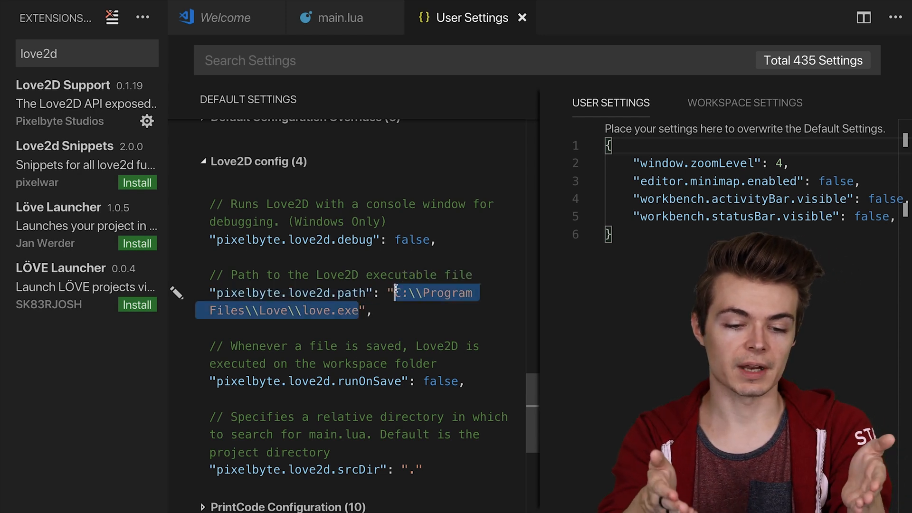